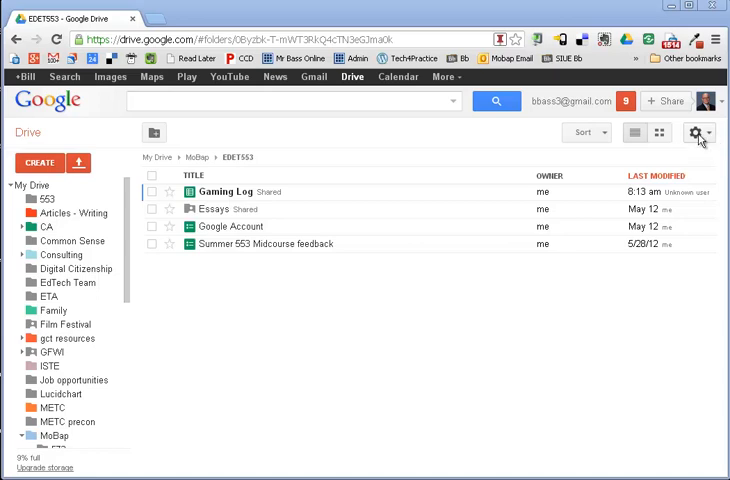
# Show the Upload settings submenu from the Drive gear menu
pyautogui.click(700, 132)
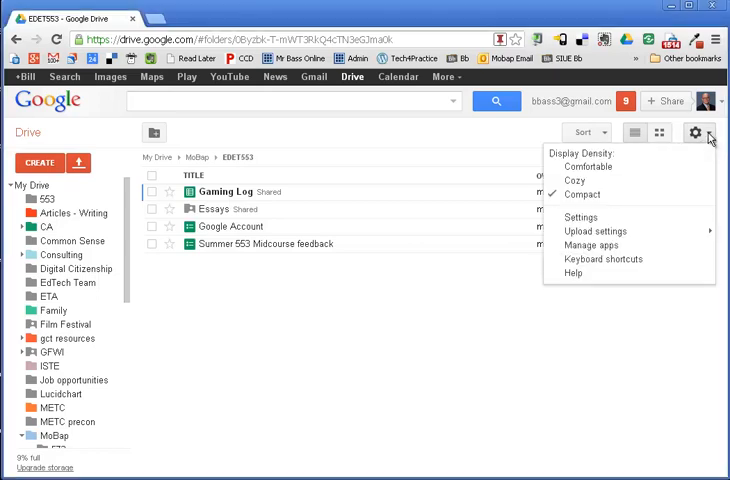
pyautogui.moveTo(596, 232)
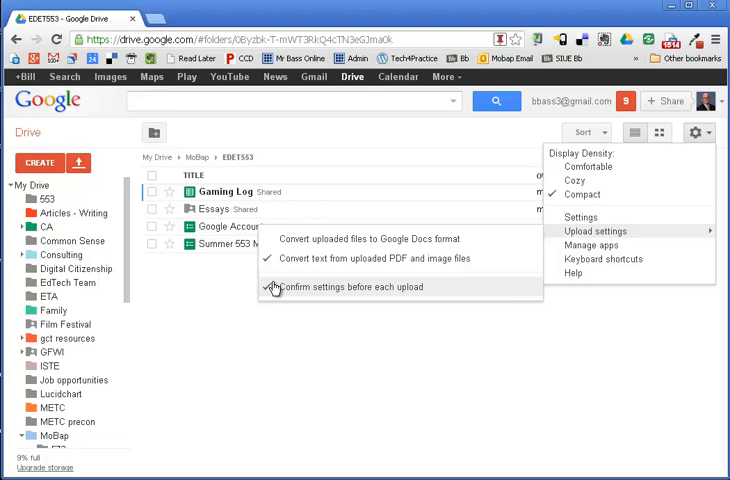
# Choose Files upload and select Course351 from the Desktop folder
pyautogui.click(80, 162)
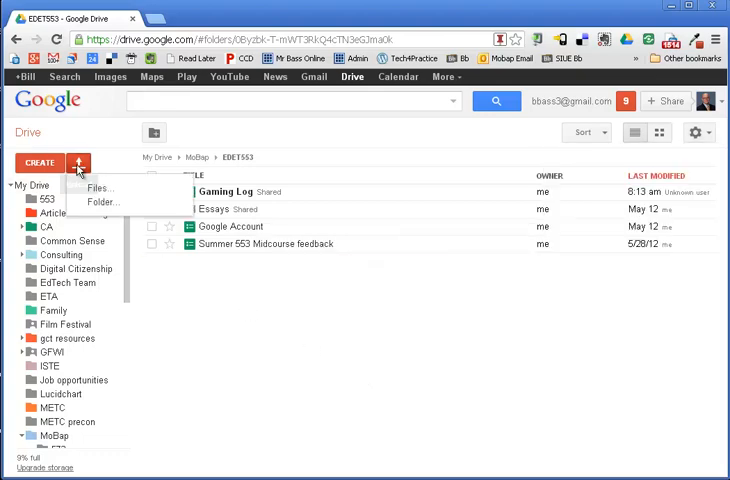
pyautogui.click(100, 188)
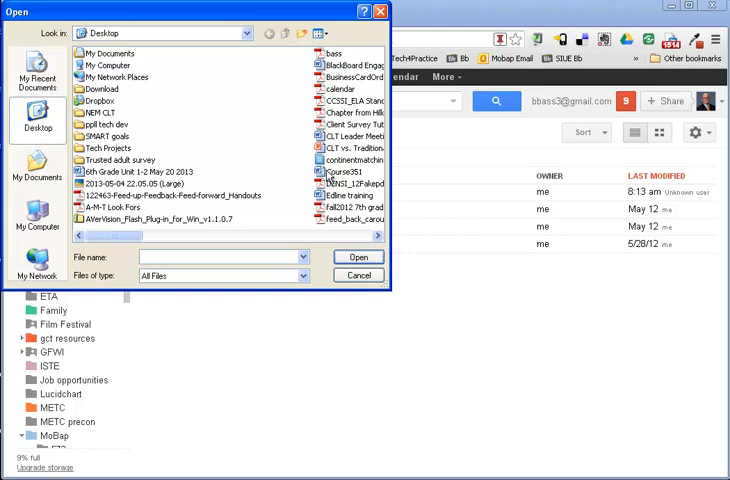
pyautogui.click(348, 172)
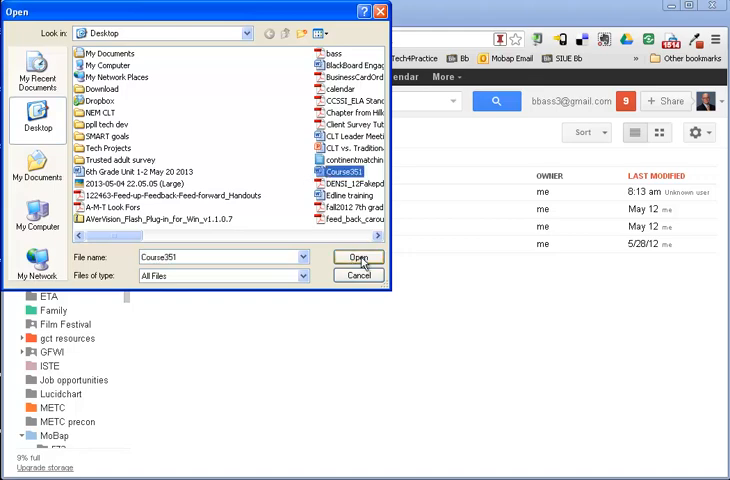
# Confirm Course351, enable converting documents to Google Docs format, and start the upload
pyautogui.click(356, 256)
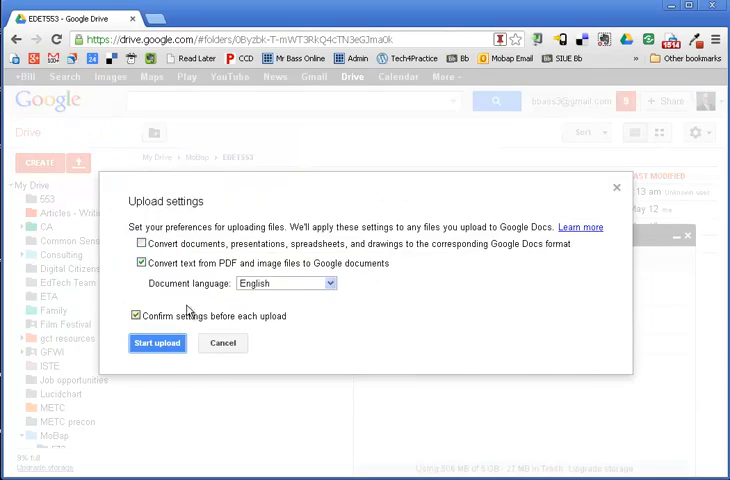
pyautogui.moveTo(300, 262)
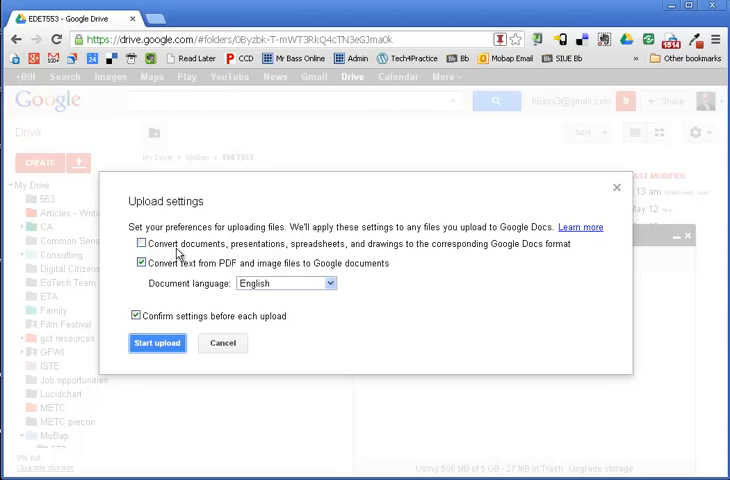
pyautogui.click(140, 244)
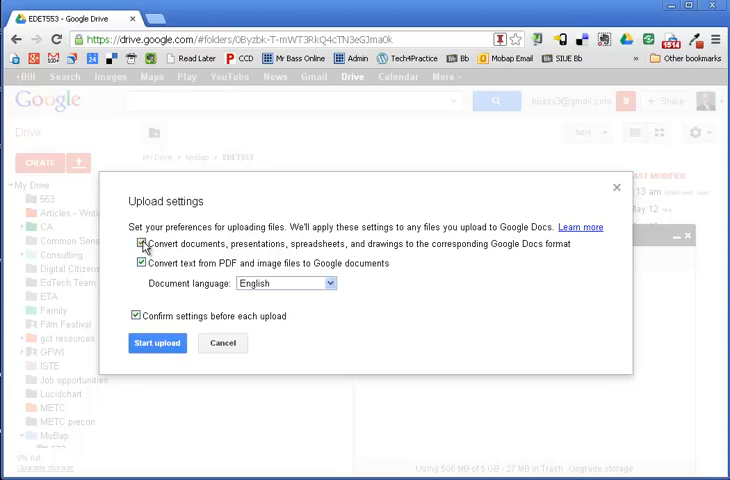
pyautogui.click(156, 344)
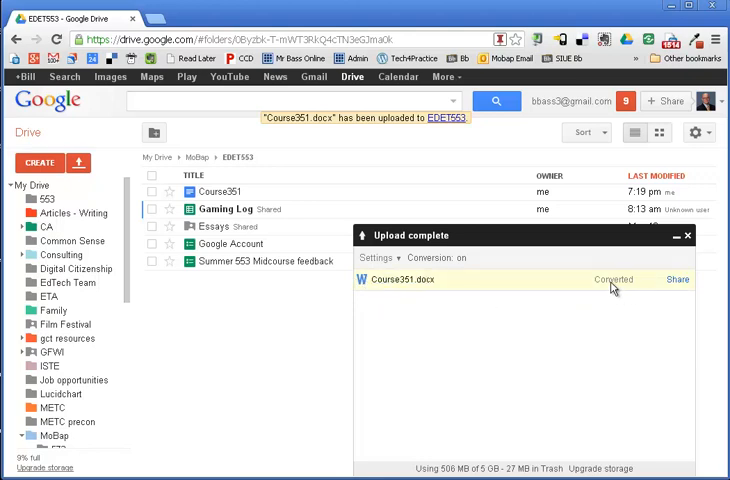
pyautogui.moveTo(618, 292)
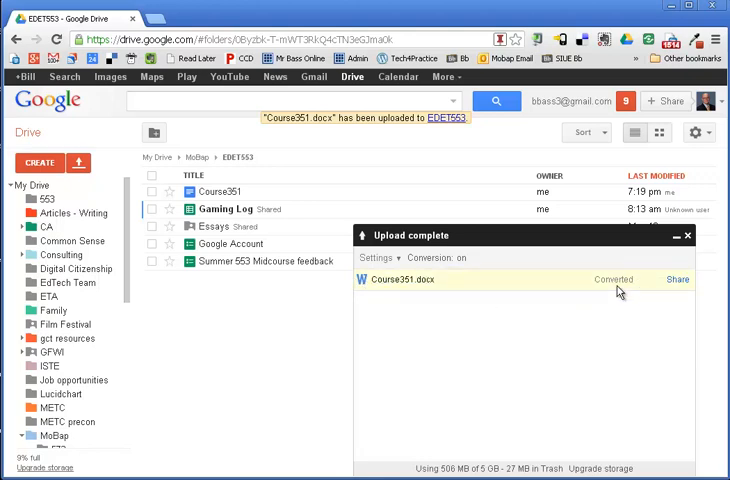